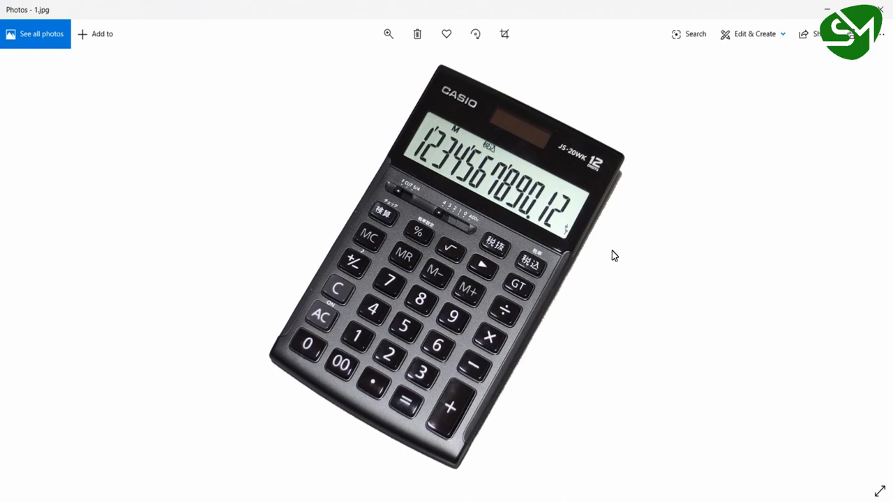
- Advance through the photos from the calculator to the keyboard numpad and the mobile phone
click(873, 266)
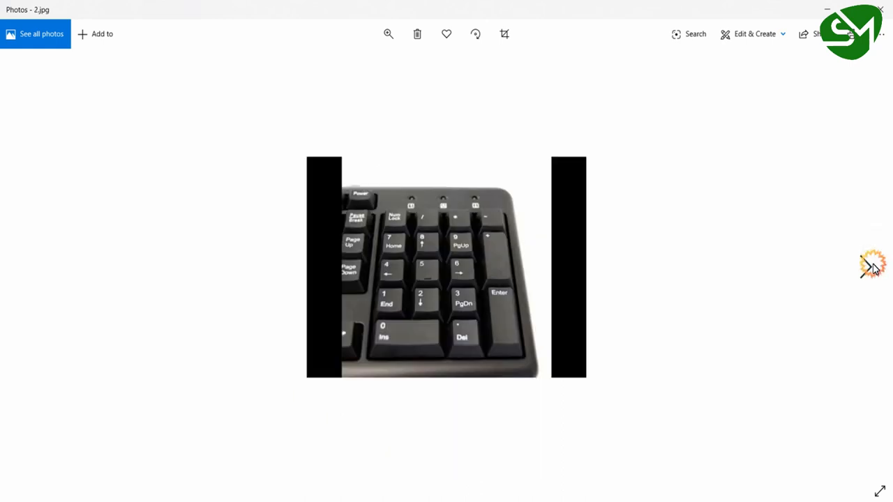
click(873, 266)
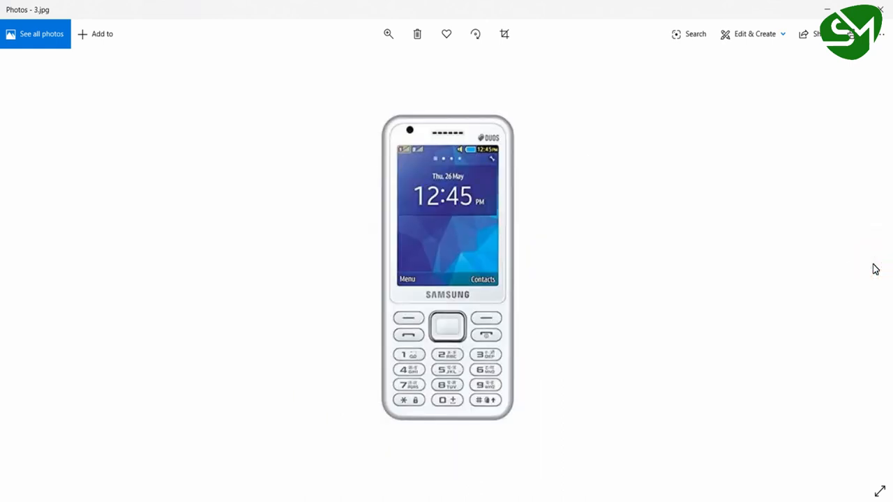
mouse_move(856, 279)
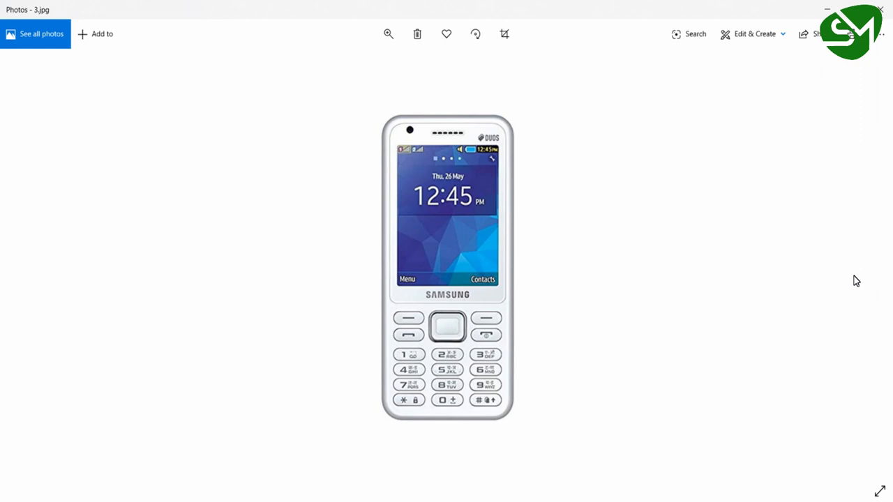
mouse_move(845, 309)
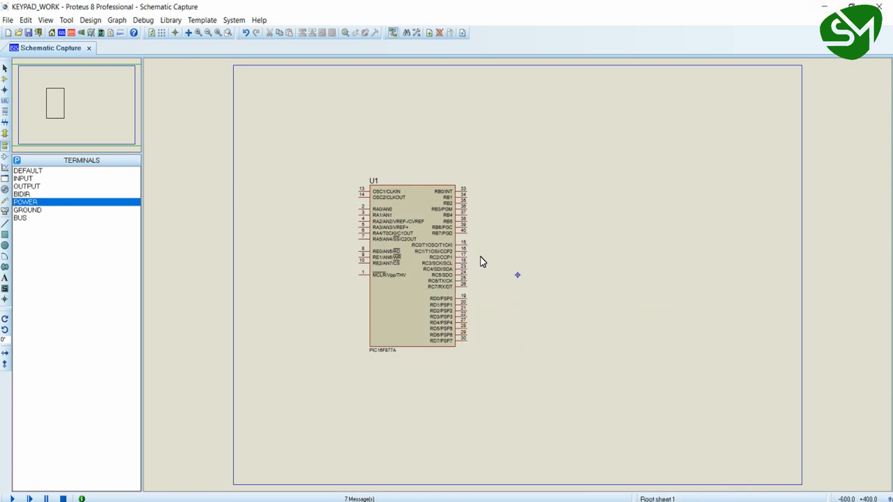
- Zoom into the schematic and box-select the column of push buttons on the PIC16F877A's port pins
scroll(up, 3)
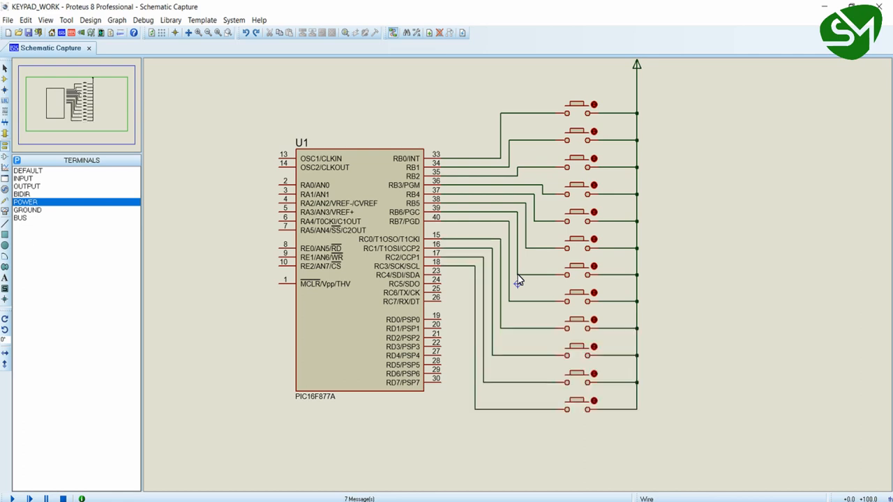
drag(467, 80, 691, 422)
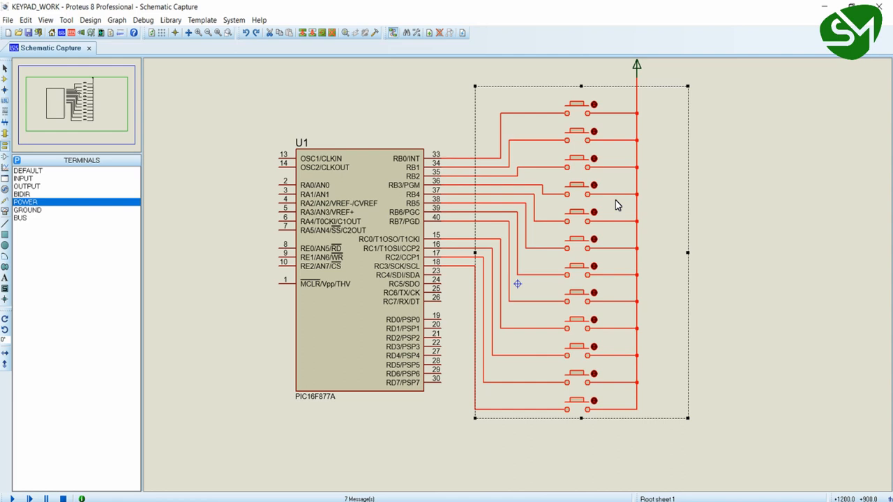
mouse_move(580, 212)
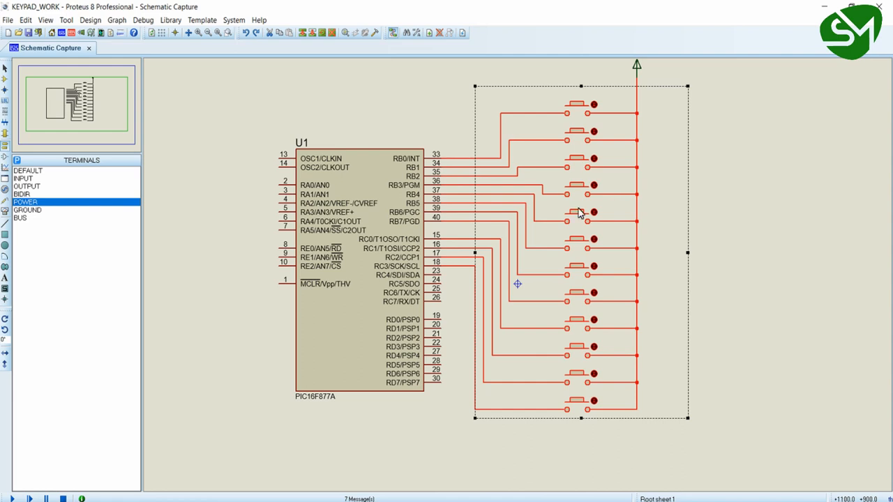
mouse_move(592, 225)
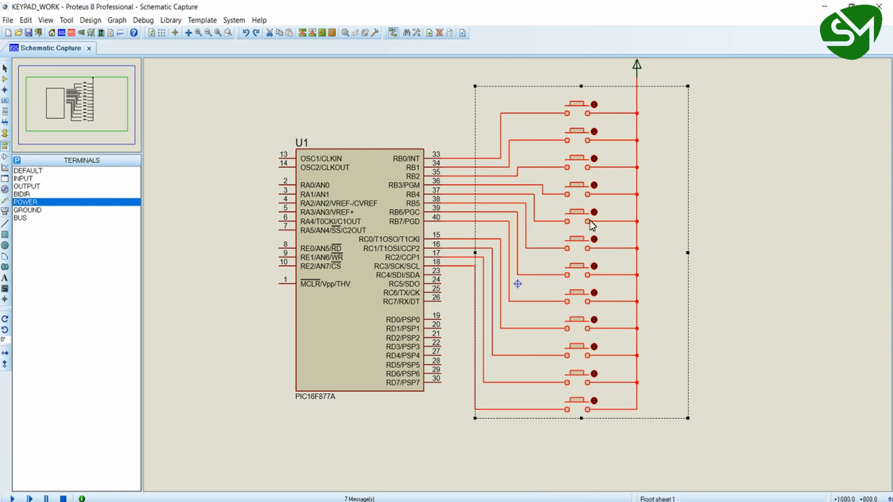
mouse_move(564, 318)
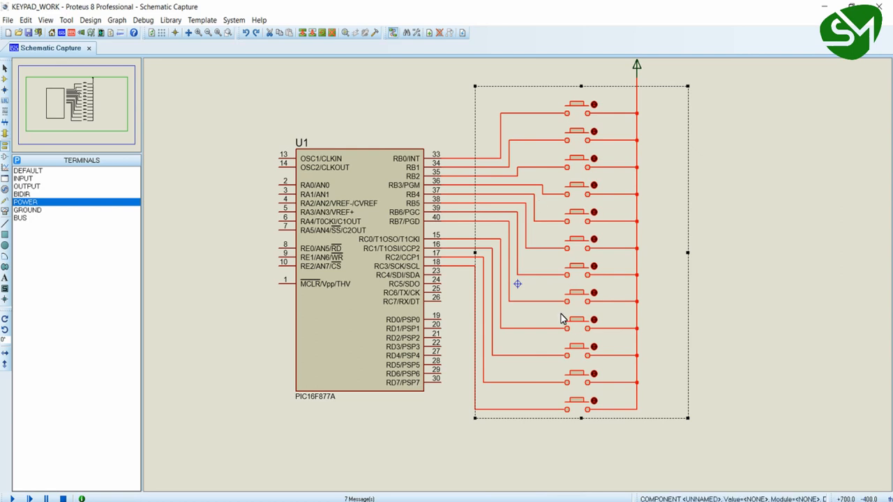
mouse_move(569, 248)
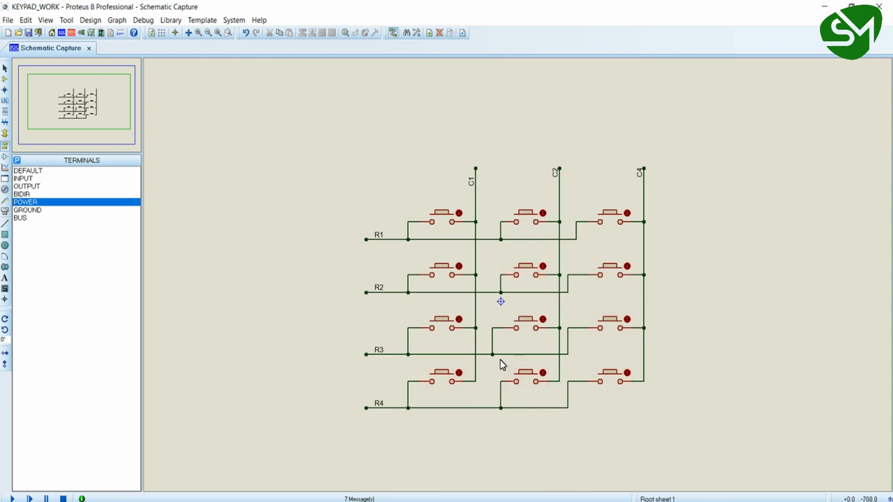
mouse_move(346, 220)
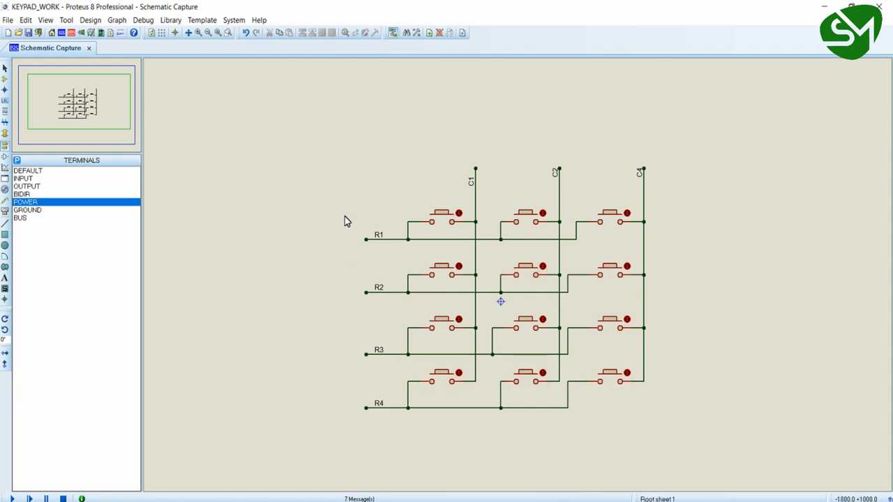
- Review rows R1–R4 of the 4×3 push-button matrix and show the DEVICES list in Component Mode
drag(349, 212, 402, 426)
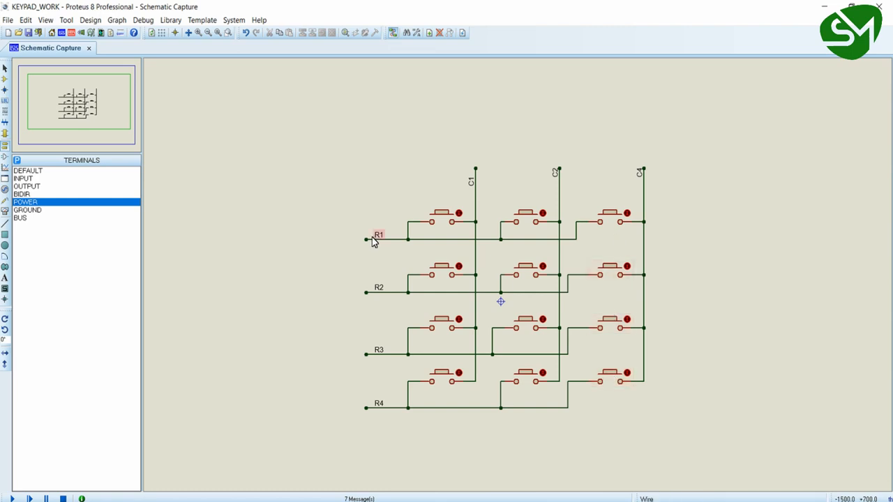
click(377, 240)
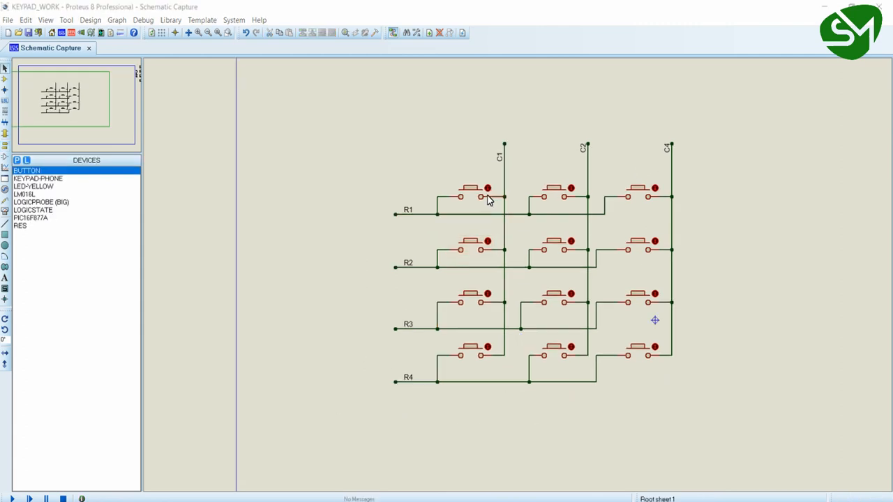
click(469, 190)
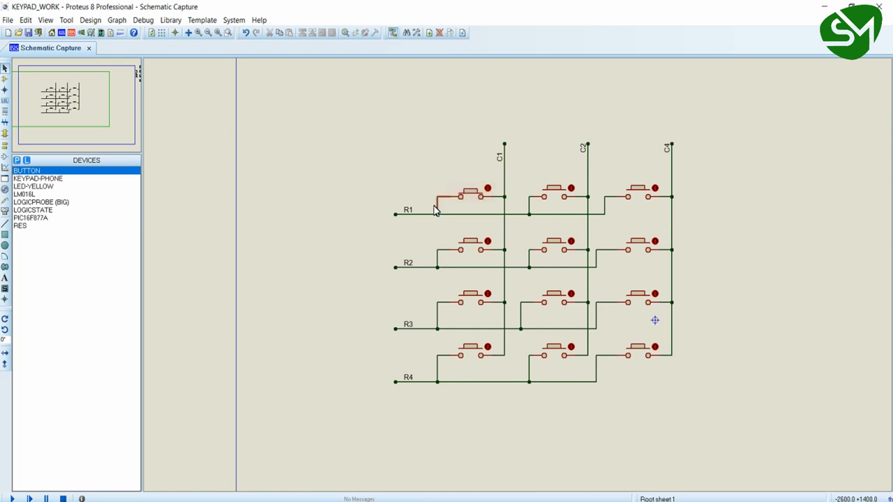
click(472, 189)
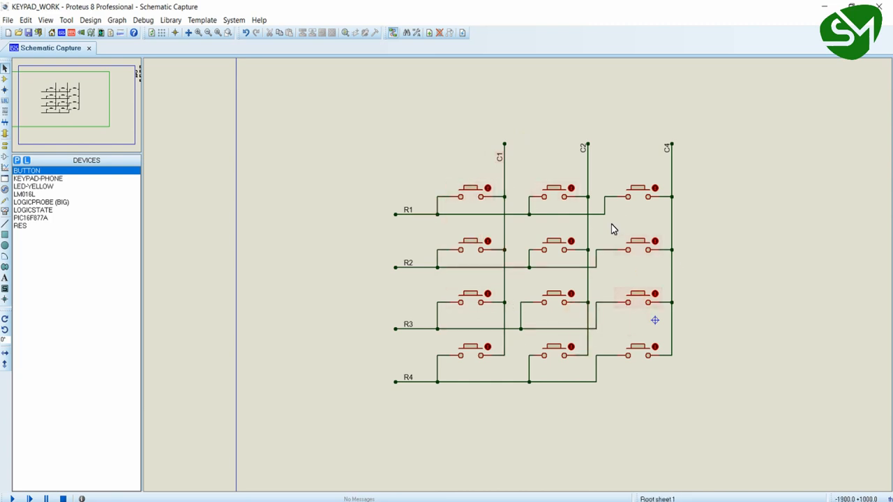
mouse_move(516, 291)
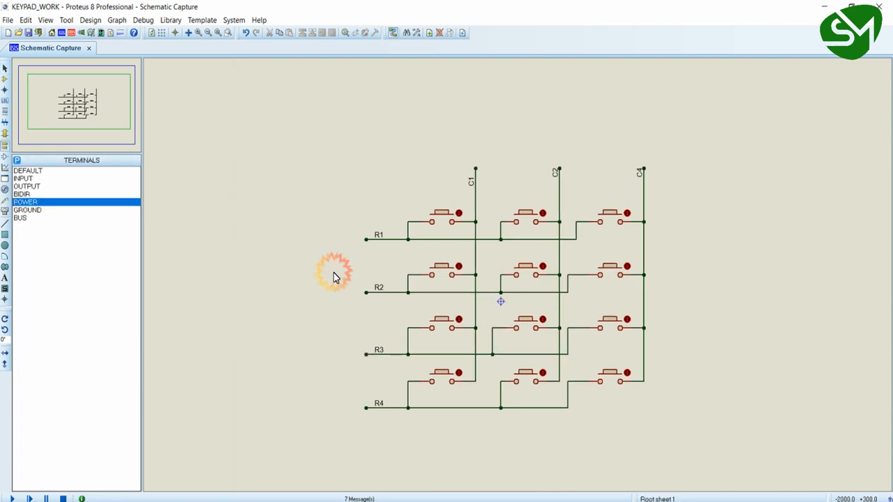
mouse_move(366, 293)
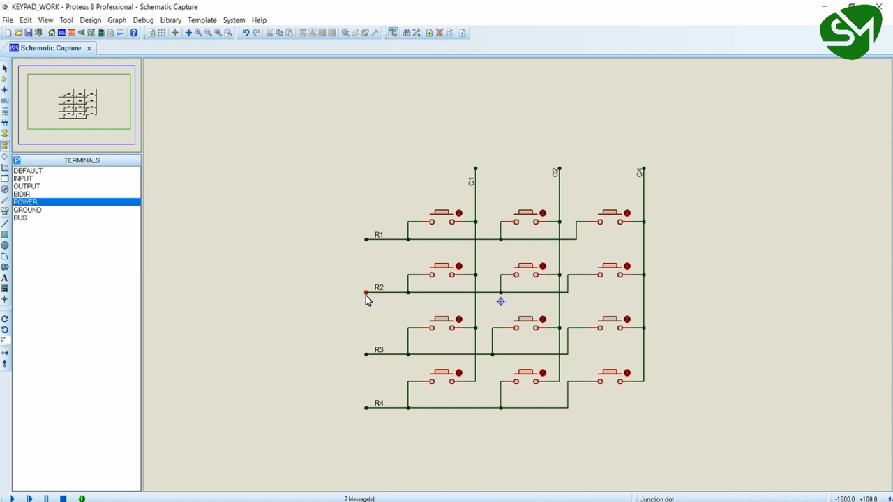
click(446, 212)
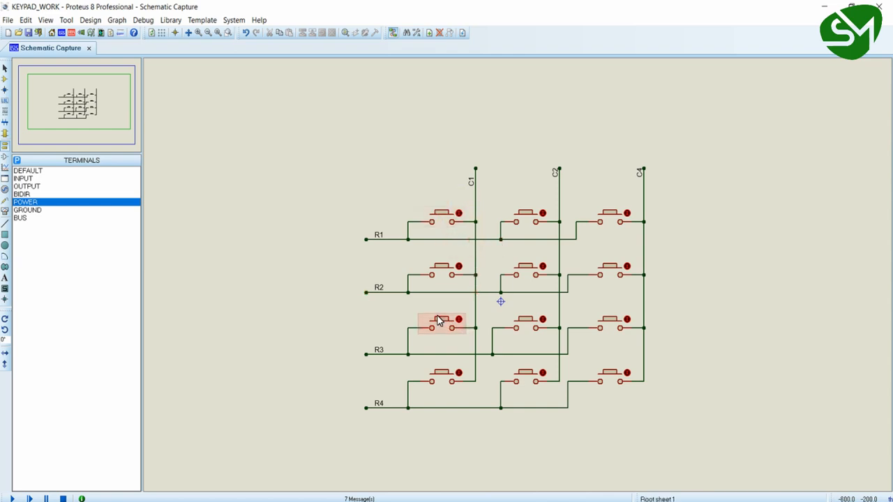
click(439, 324)
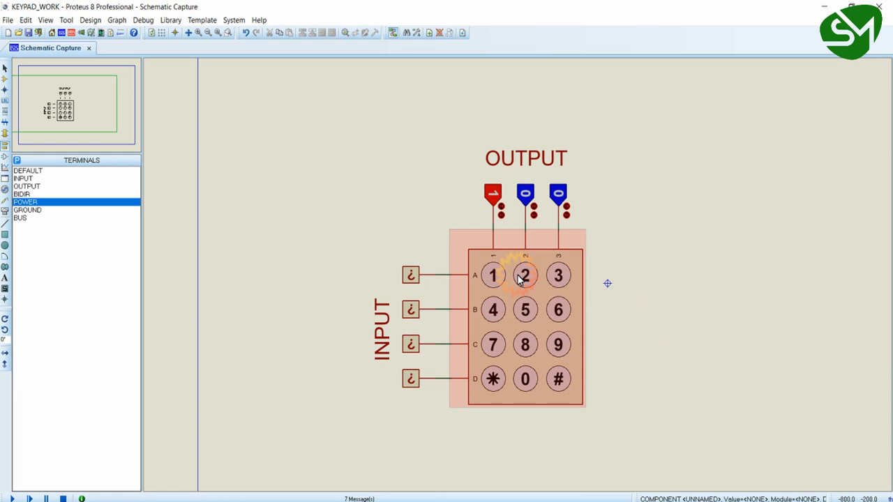
- Switch to the KEYPAD-PHONE sheet and inspect the OUTPUT logic states (1, 0, 0) and INPUT row probes
scroll(down, 3)
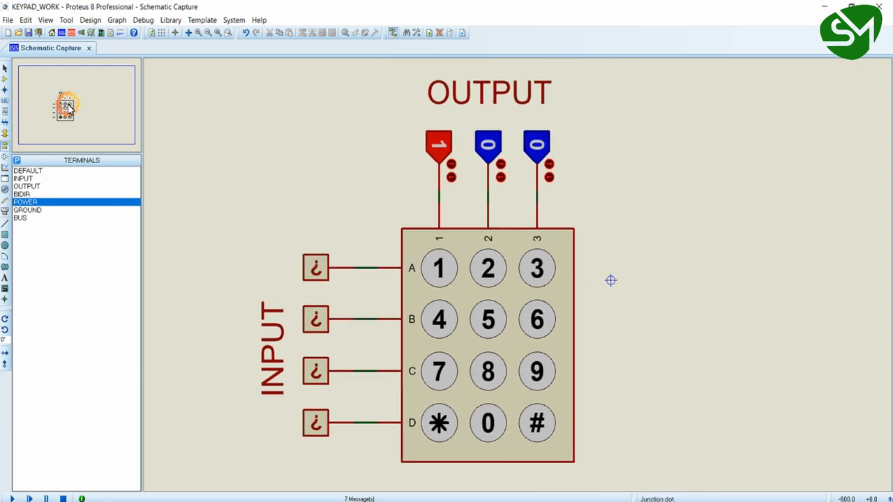
click(315, 318)
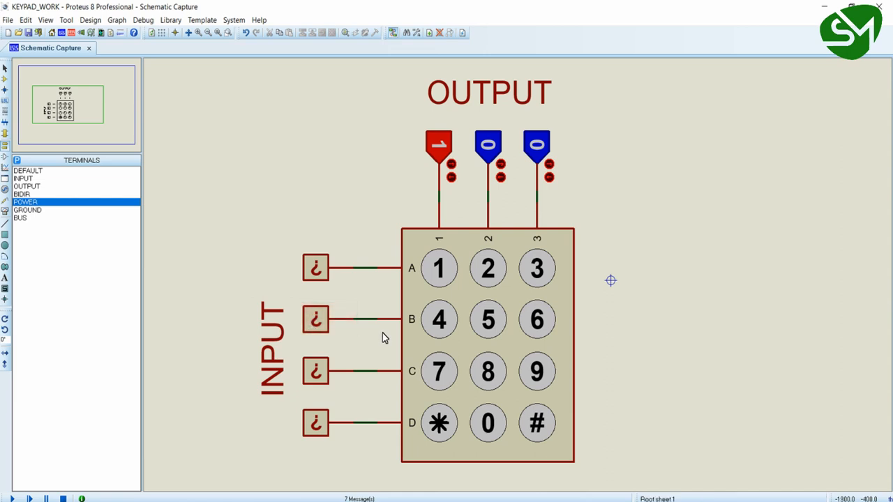
click(489, 92)
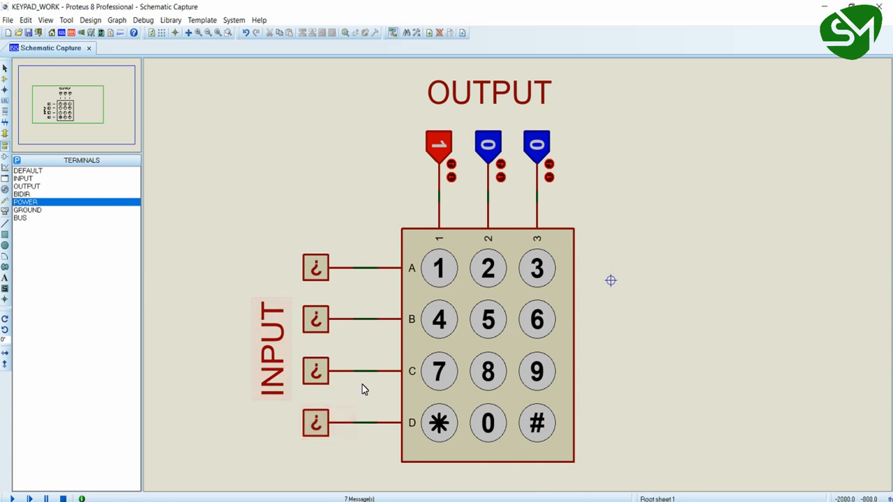
mouse_move(399, 147)
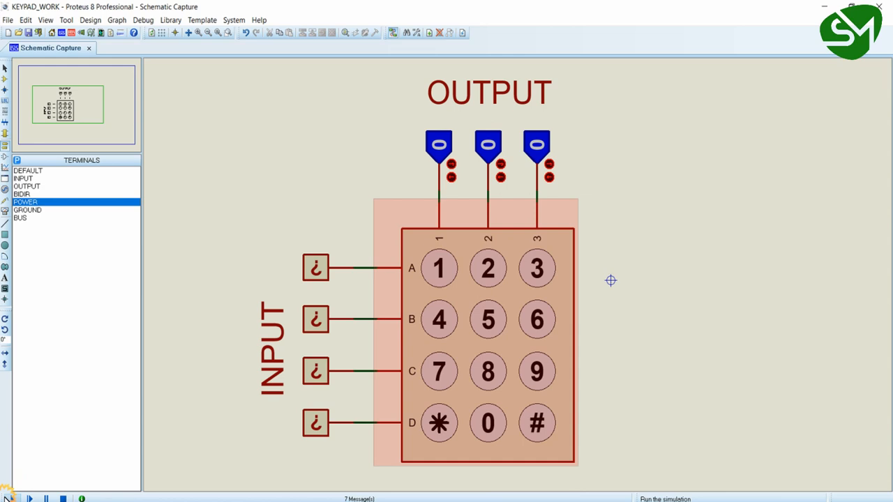
mouse_move(733, 304)
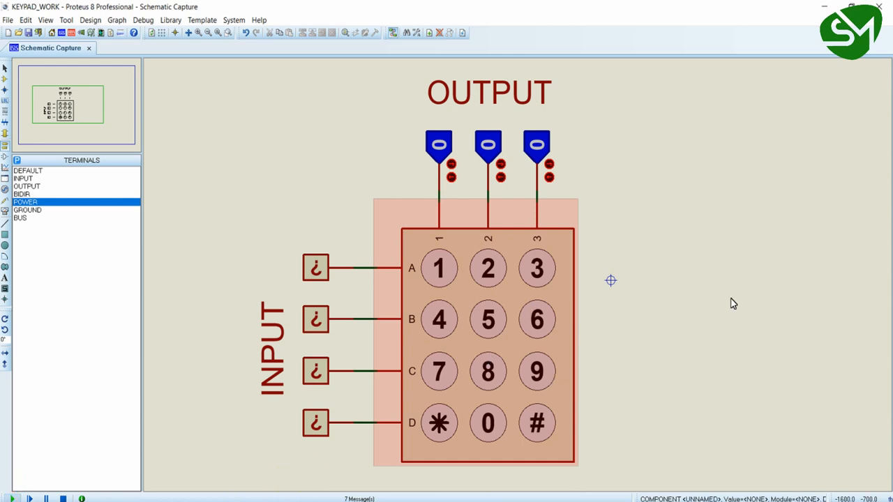
mouse_move(607, 201)
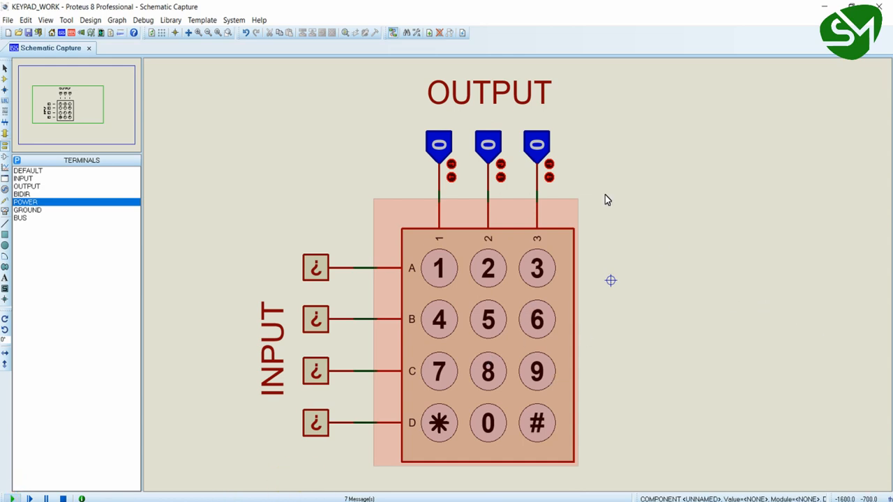
- Run the simulation with column 1 high, press and release key 1 to light row A, then press key 7
click(14, 498)
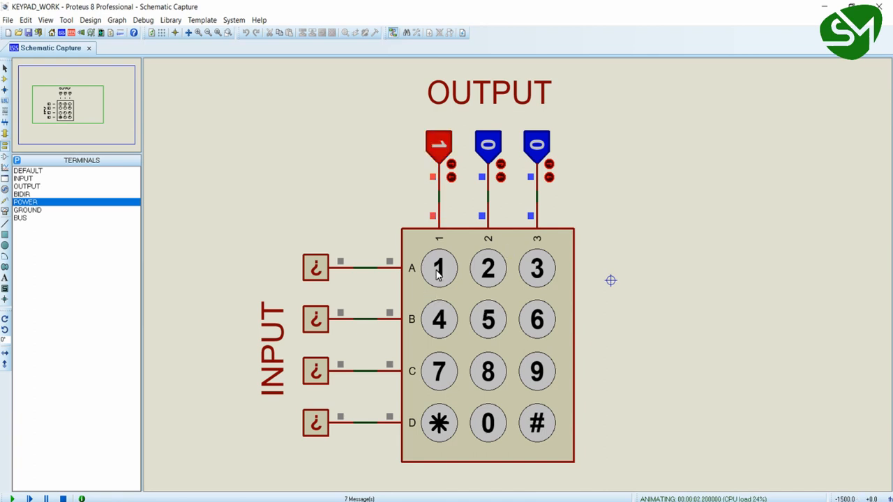
mouse_move(439, 270)
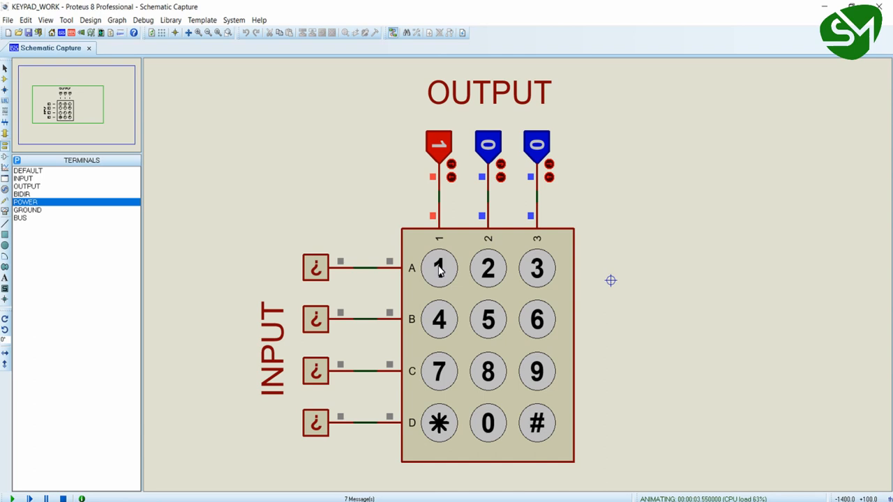
click(438, 267)
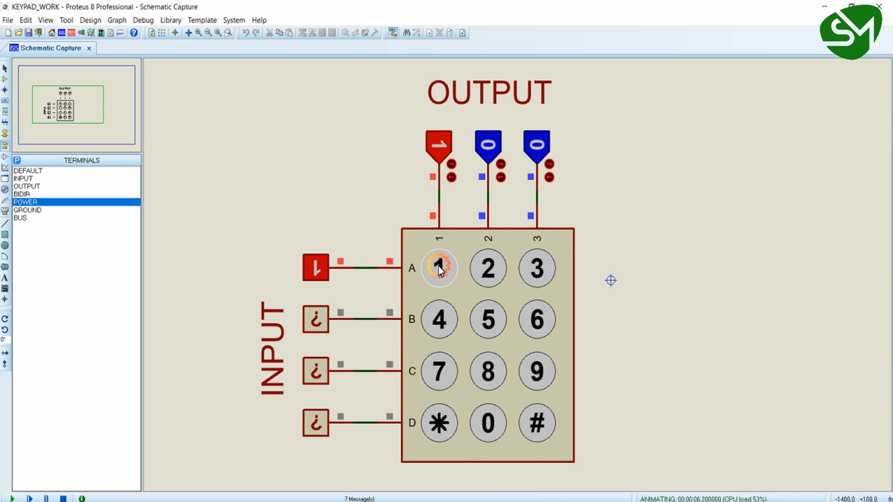
click(438, 267)
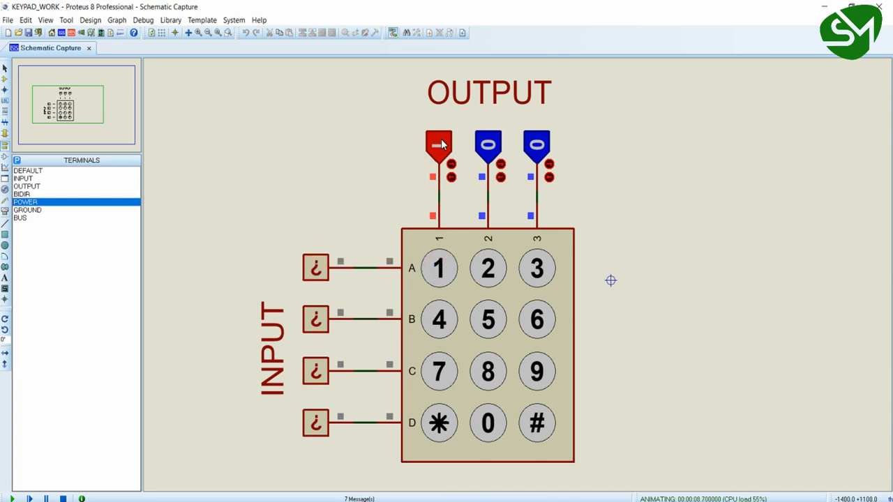
mouse_move(337, 268)
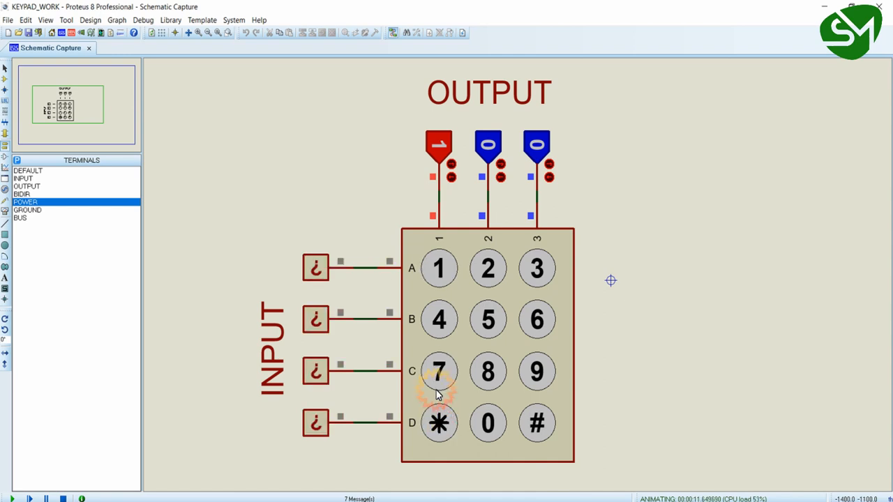
click(437, 268)
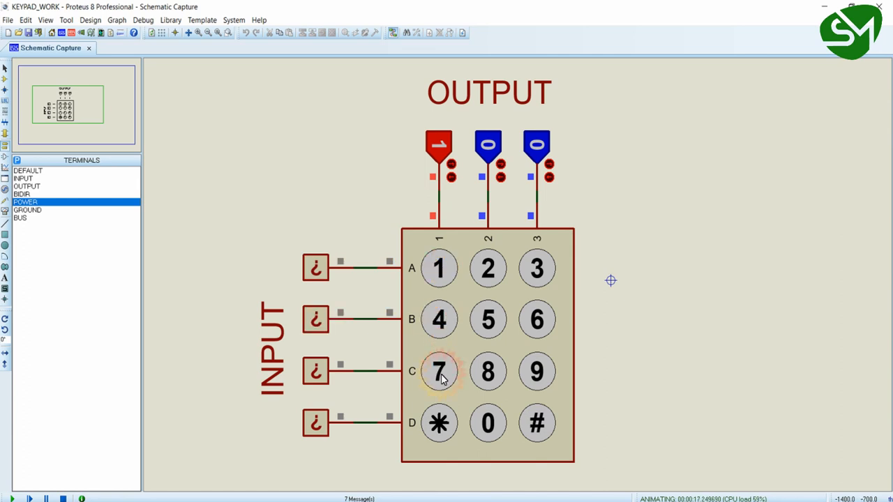
click(438, 371)
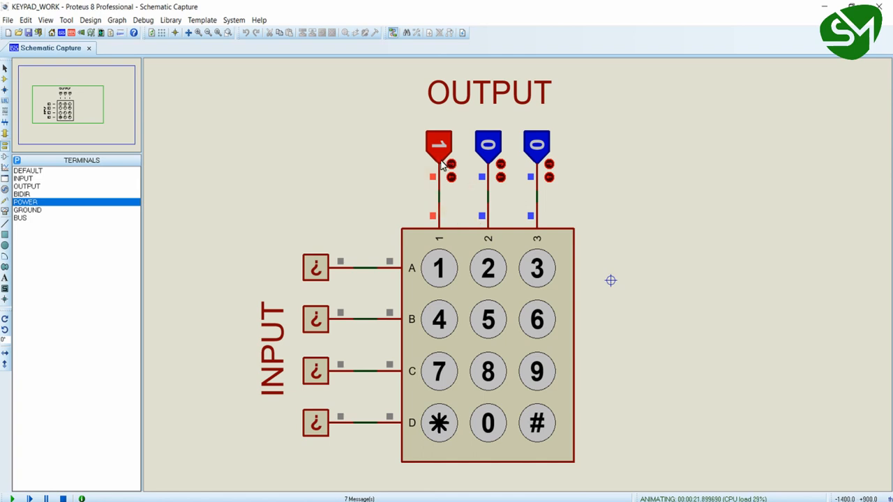
mouse_move(440, 254)
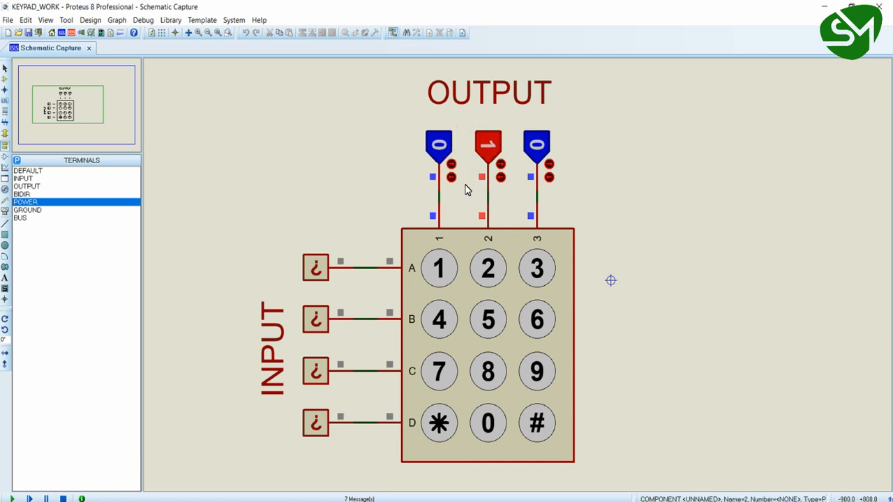
- Make column 2 the only high column and press keys 2, 5 and 8 to light their rows
click(10, 498)
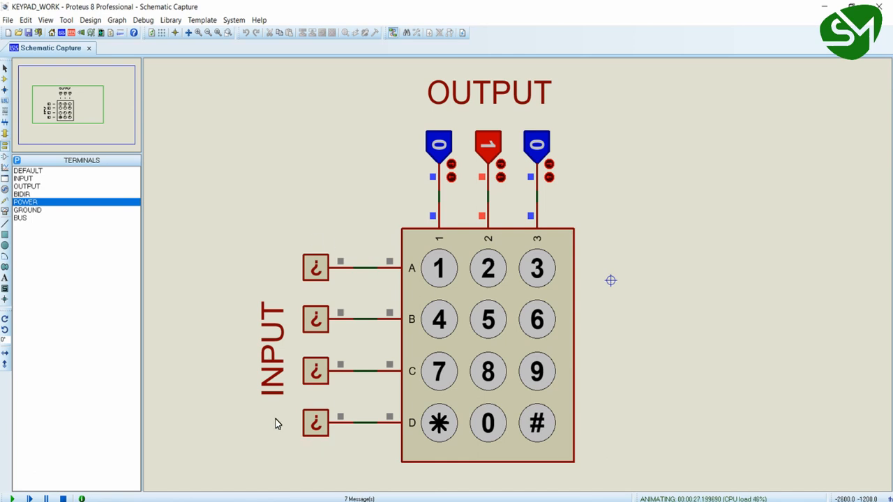
mouse_move(268, 457)
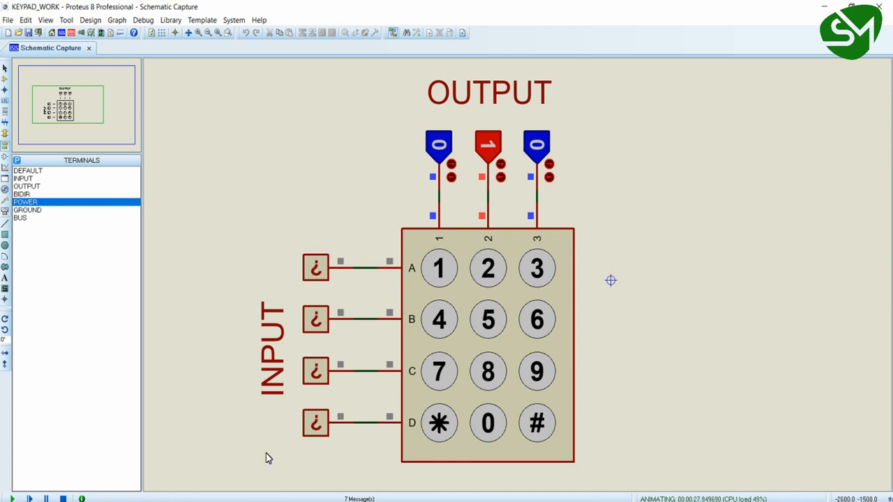
mouse_move(354, 368)
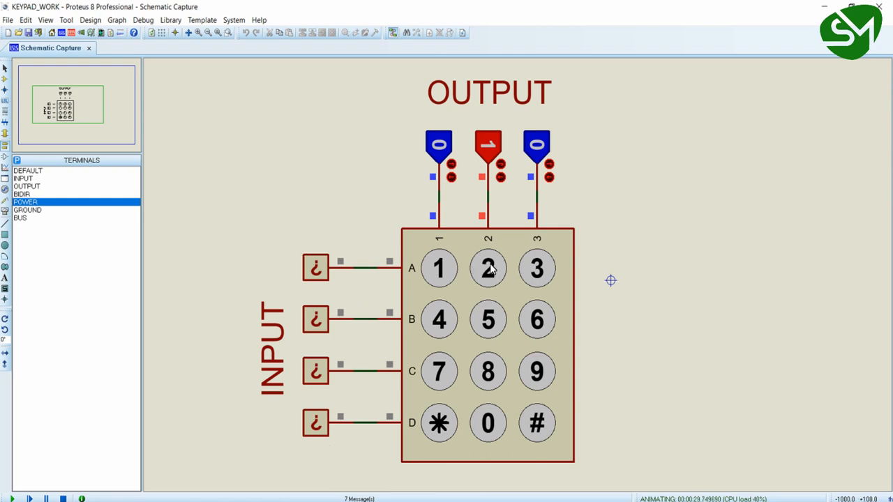
click(488, 320)
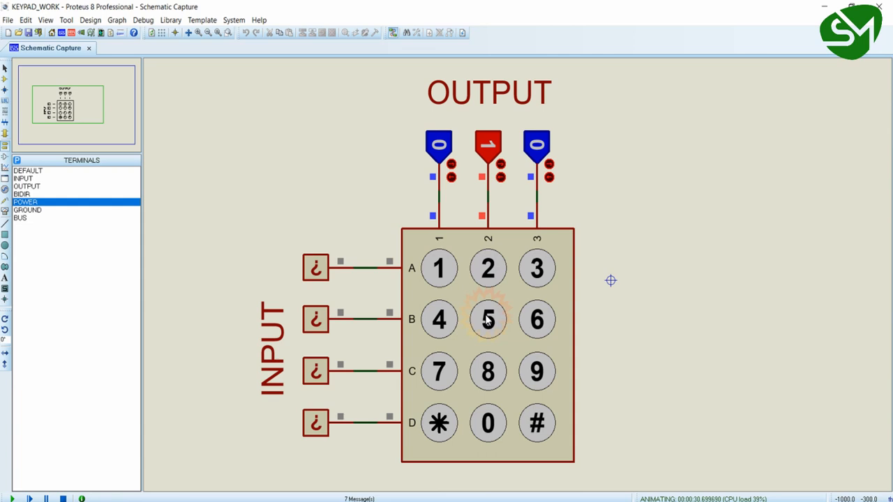
click(488, 319)
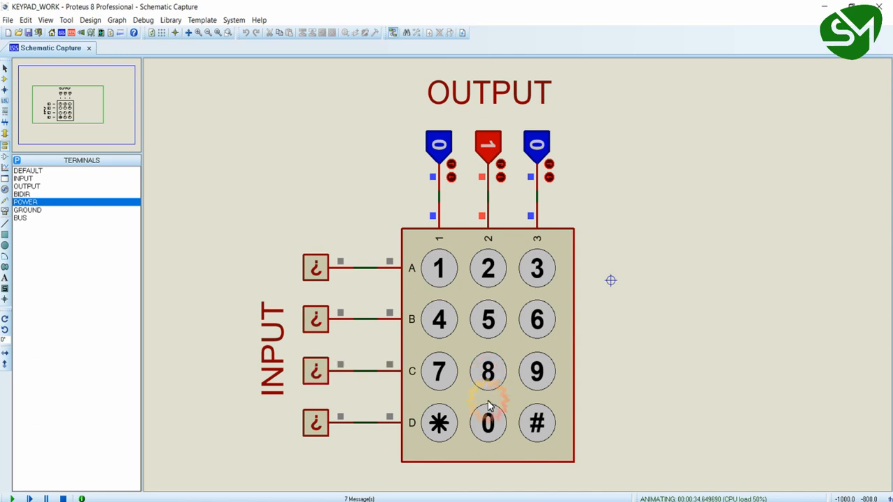
click(488, 424)
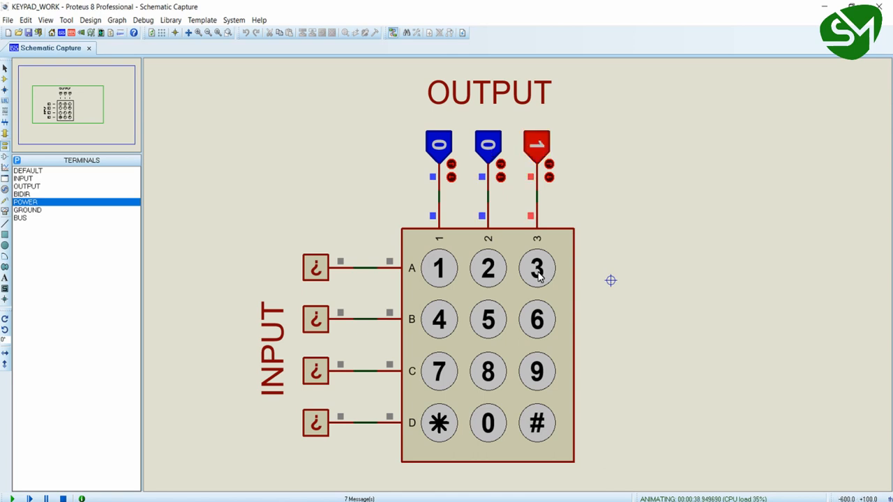
- With only column 3 high, press and release key 3 and then press the # key
click(536, 268)
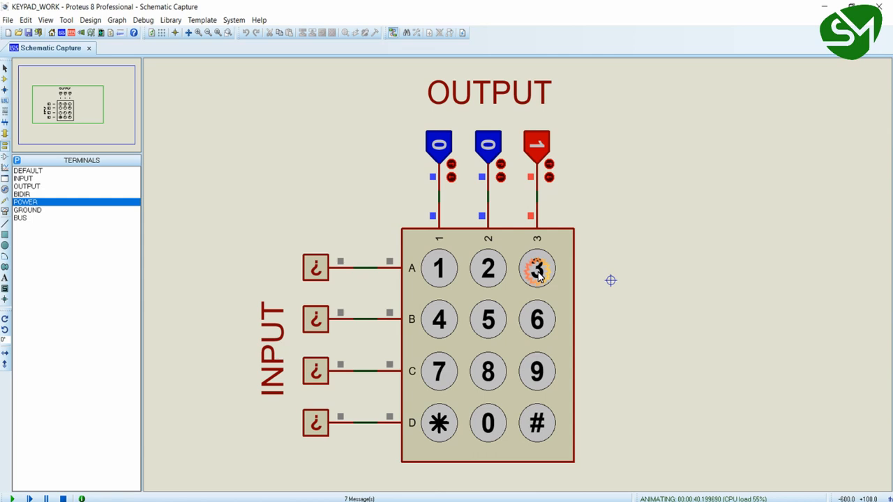
click(536, 319)
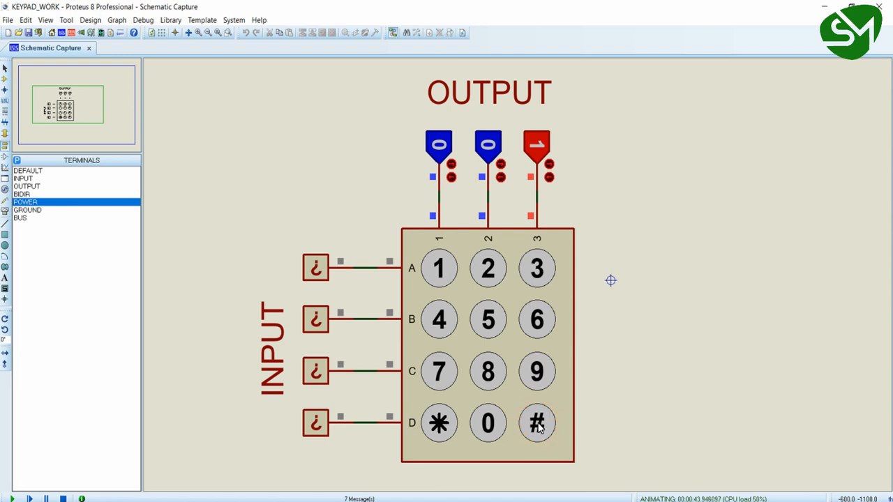
click(536, 424)
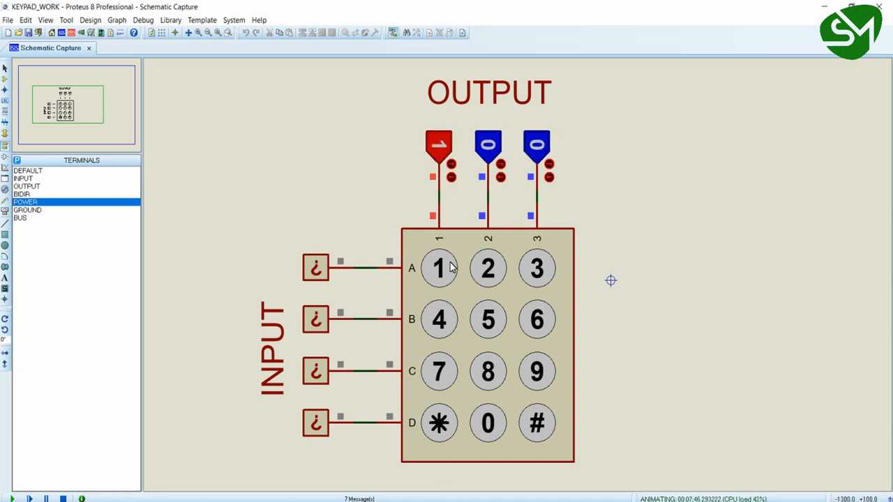
mouse_move(418, 161)
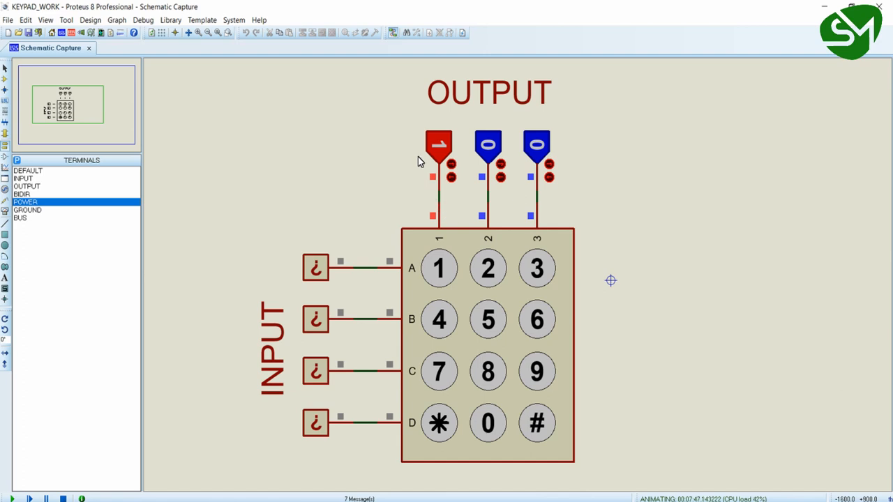
mouse_move(438, 145)
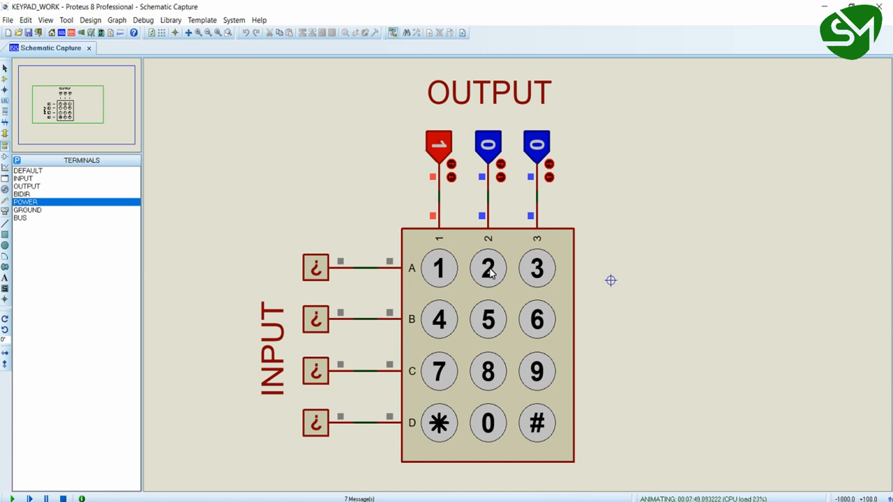
- With only column 1 high, press keys 2 and 5 to show rows stay unlit for other columns
click(488, 318)
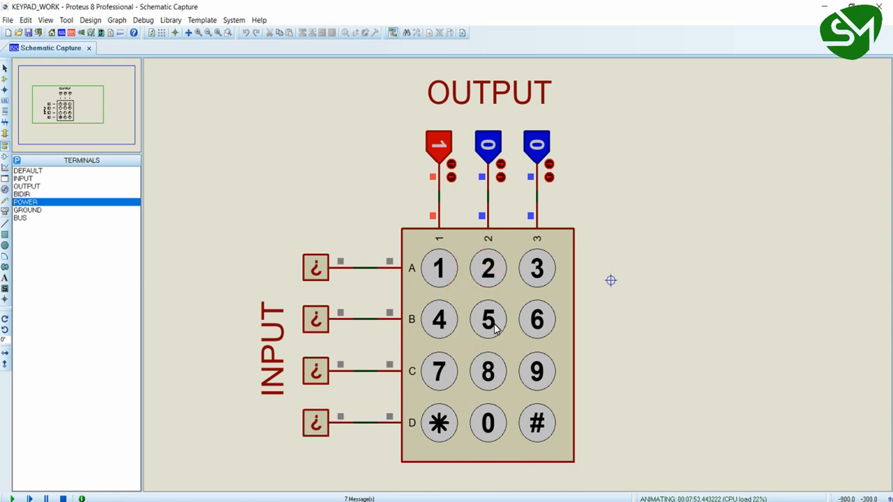
mouse_move(467, 298)
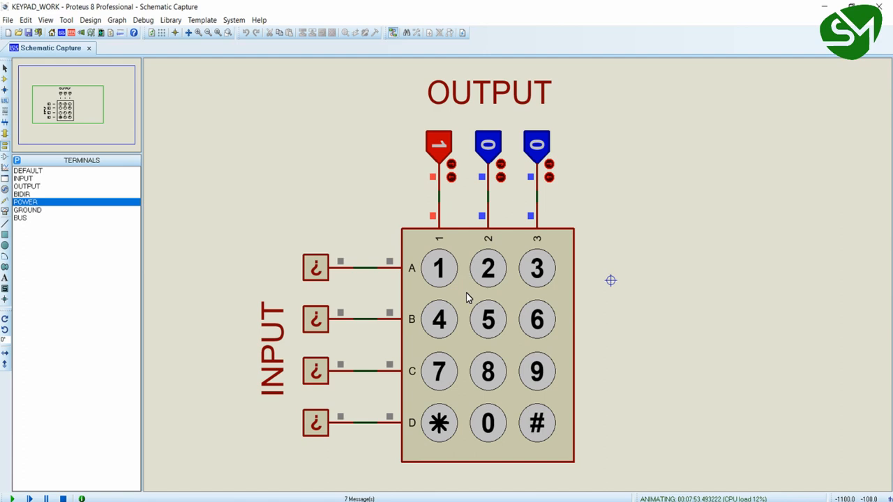
click(438, 268)
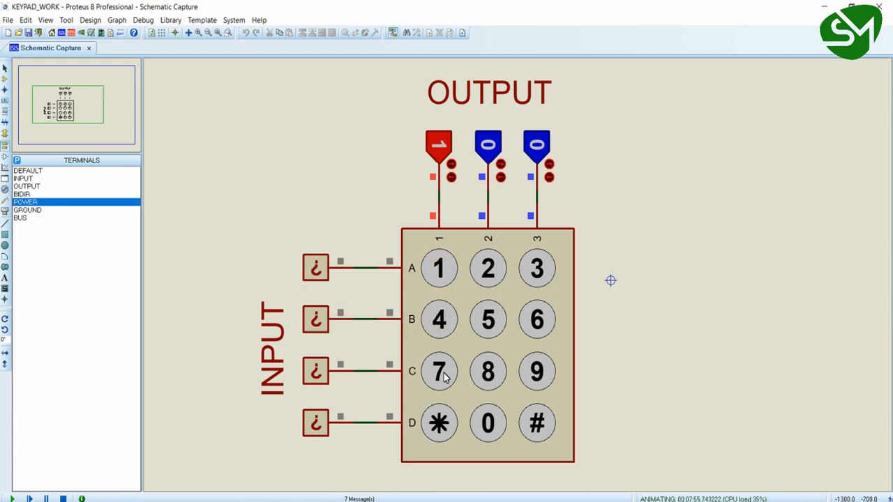
mouse_move(616, 160)
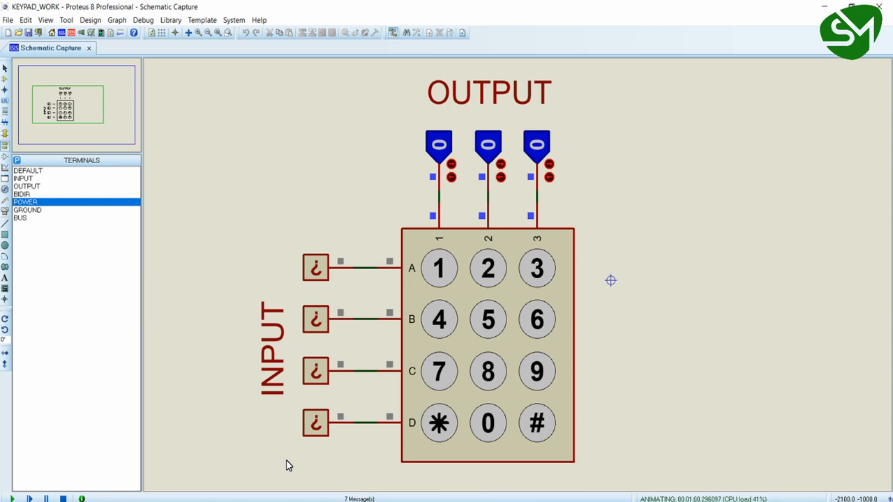
mouse_move(452, 185)
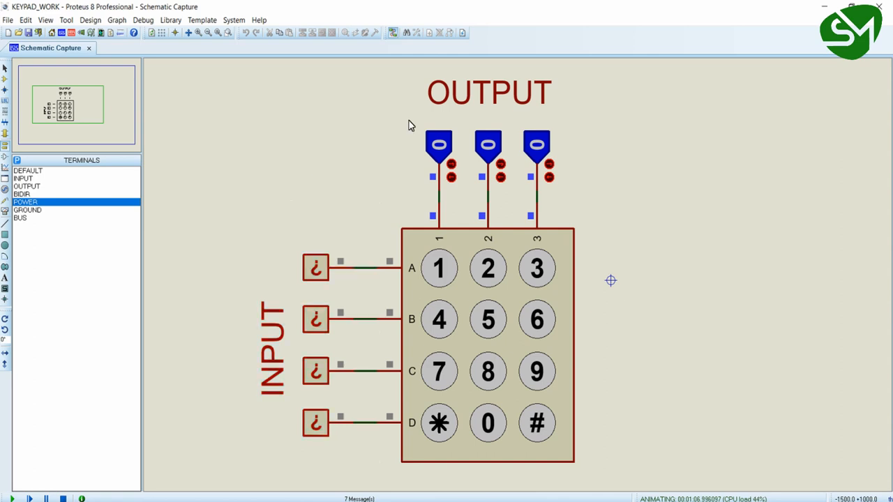
- Select the OUTPUT label and the three column logic sources after driving them all low
click(537, 146)
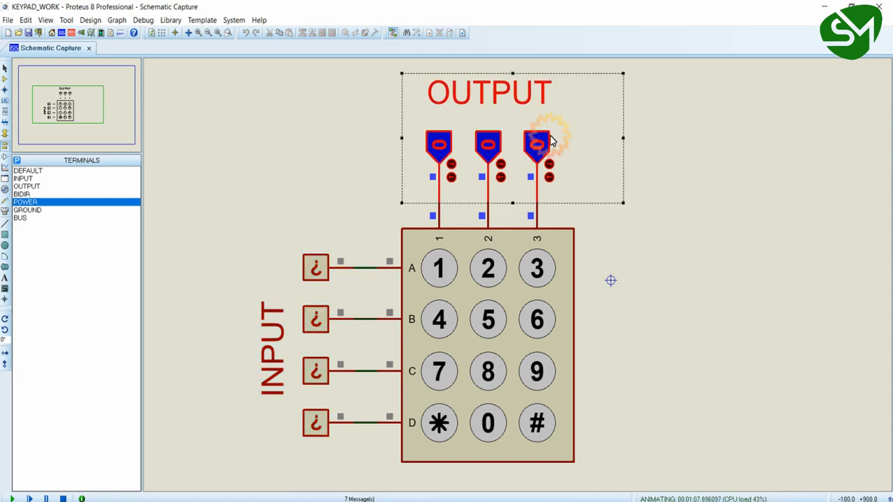